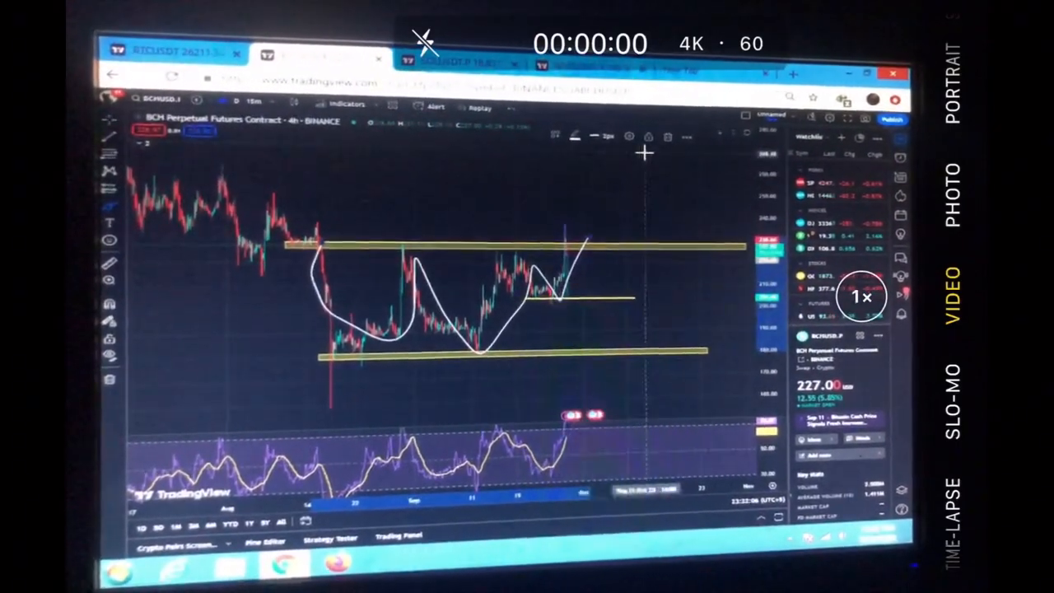
Step: Switch from the BCHUSD.P 15m short setup to the BTCUSDT 4-hour chart tab
{"action": "left_click", "coordinate": [262, 99]}
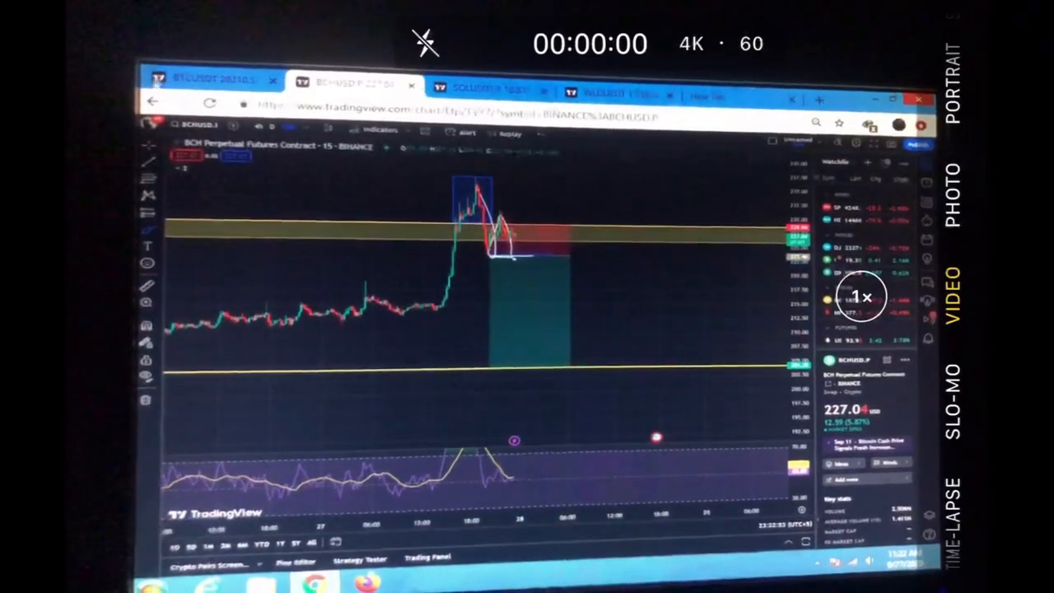
{"action": "left_click", "coordinate": [210, 80]}
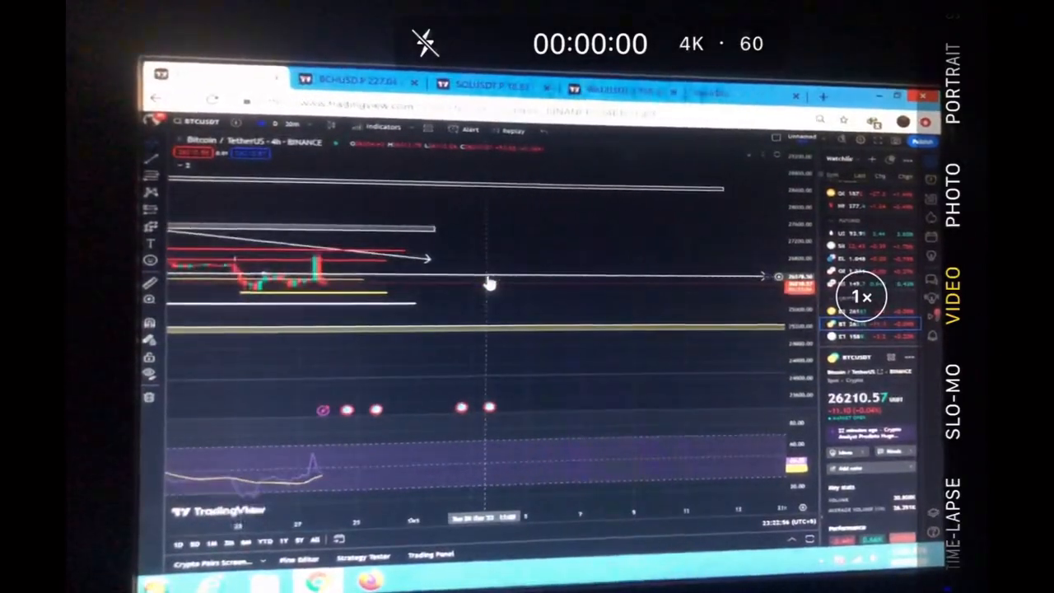